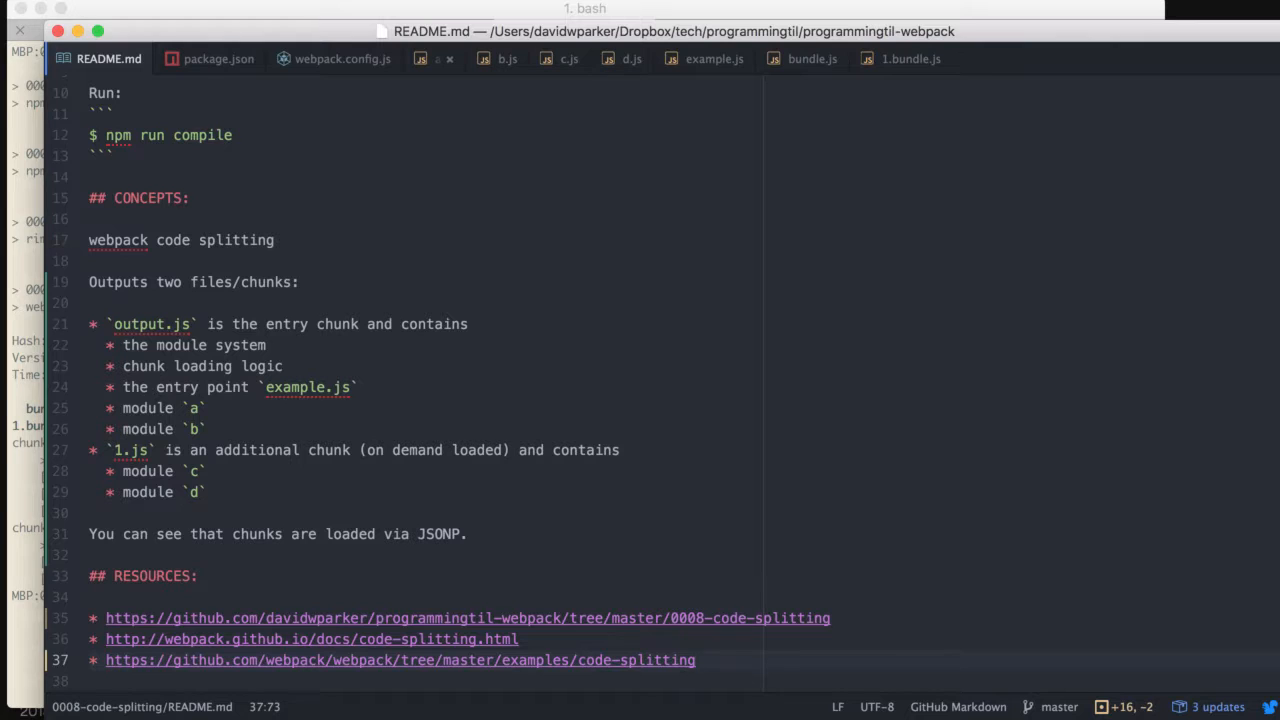
Highlight the README's module-system and example.js entries, then package.json's compile script flags.
{"action": "left_click", "coordinate": [697, 660]}
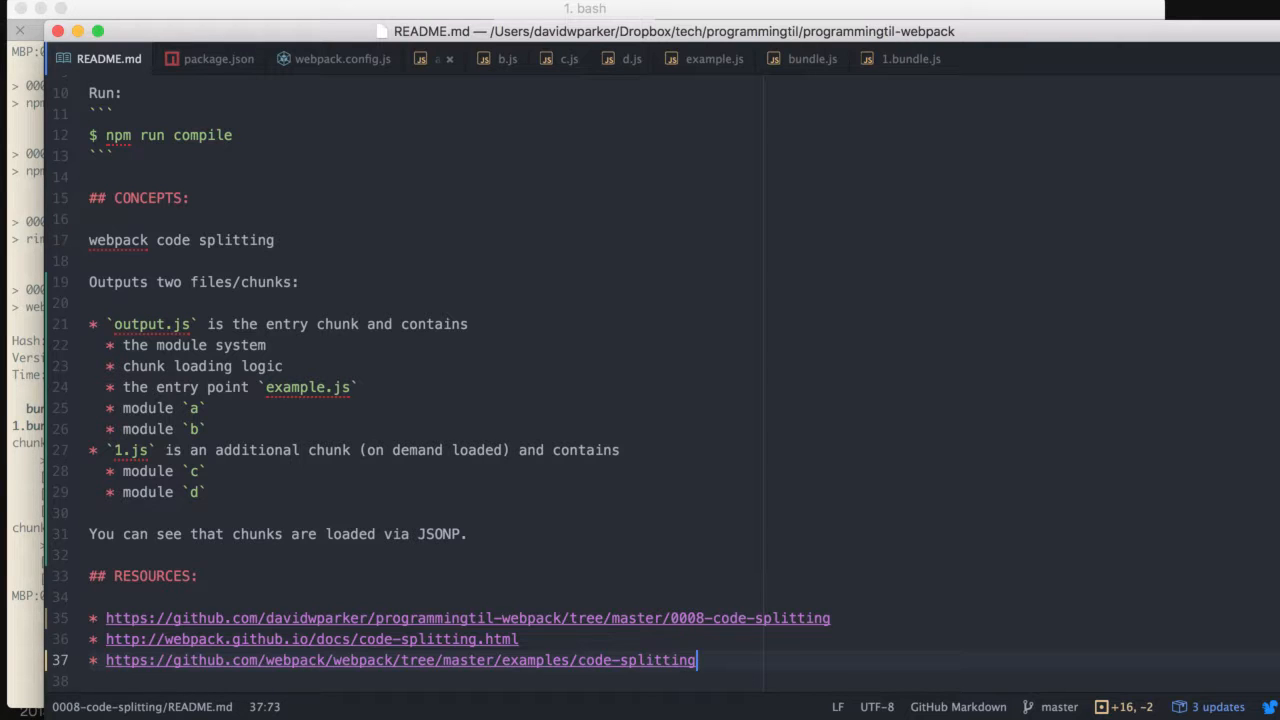
{"action": "mouse_move", "coordinate": [805, 413]}
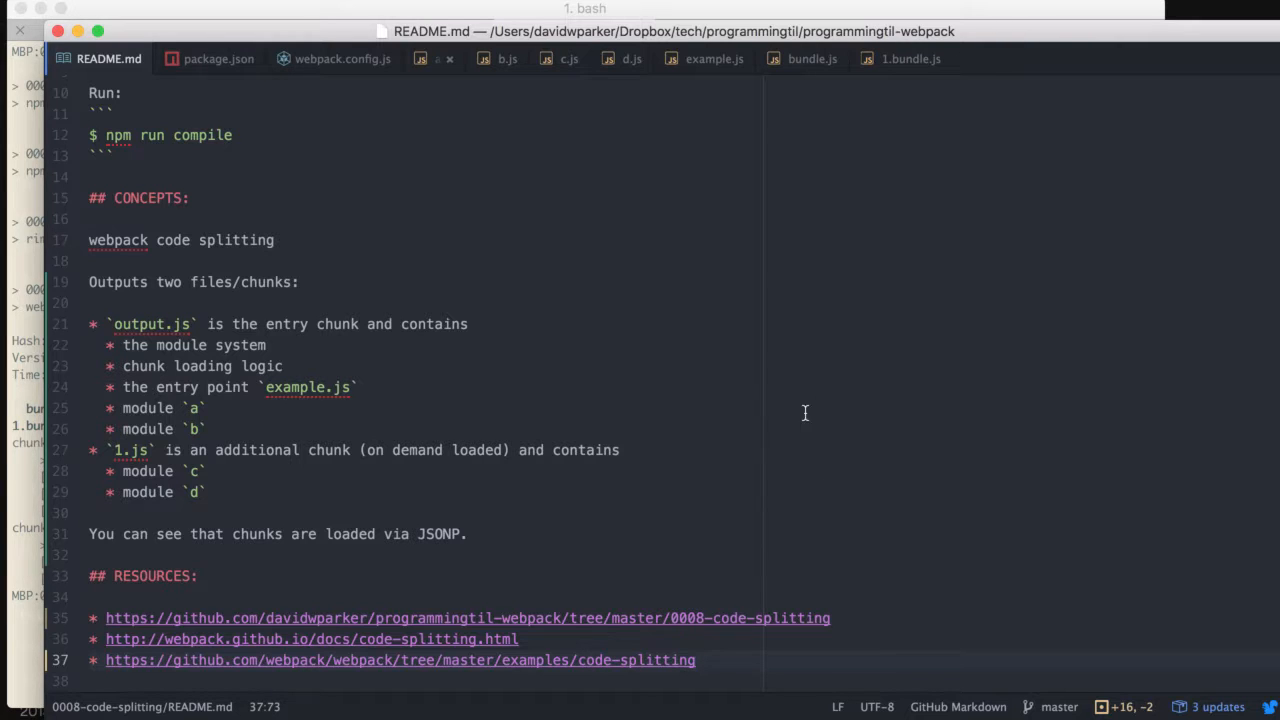
{"action": "mouse_move", "coordinate": [673, 497]}
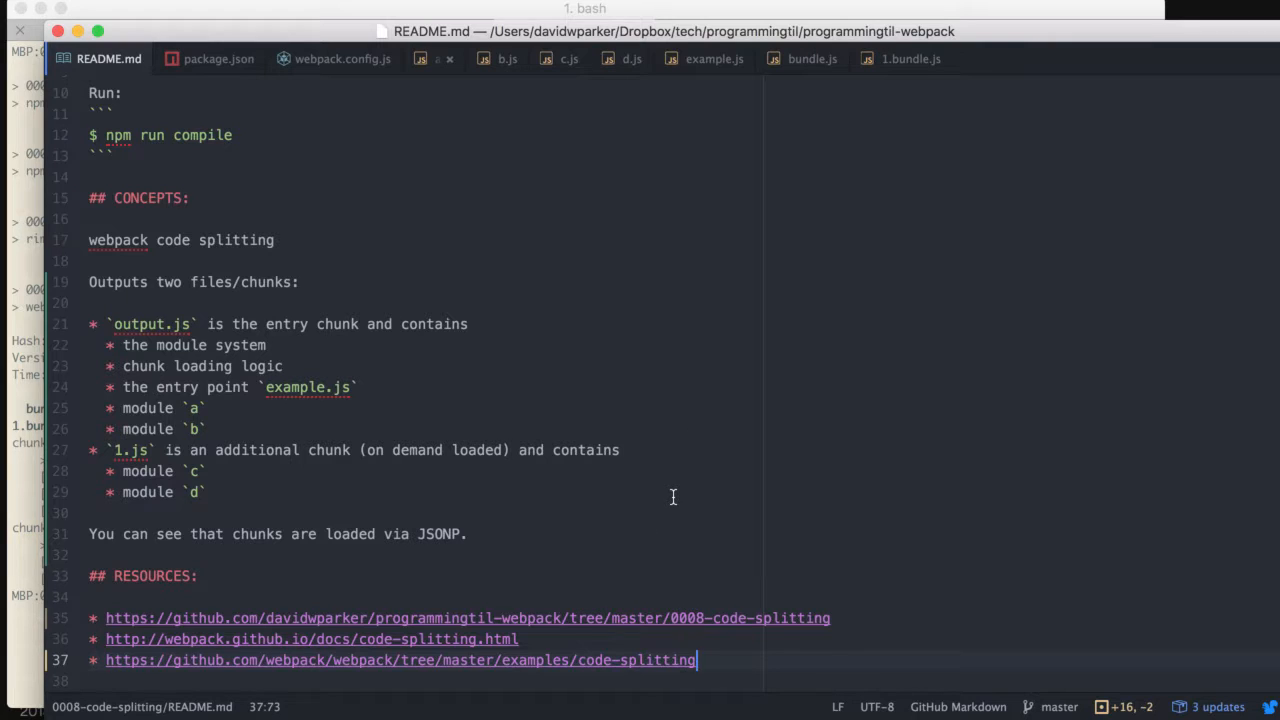
{"action": "mouse_move", "coordinate": [555, 530]}
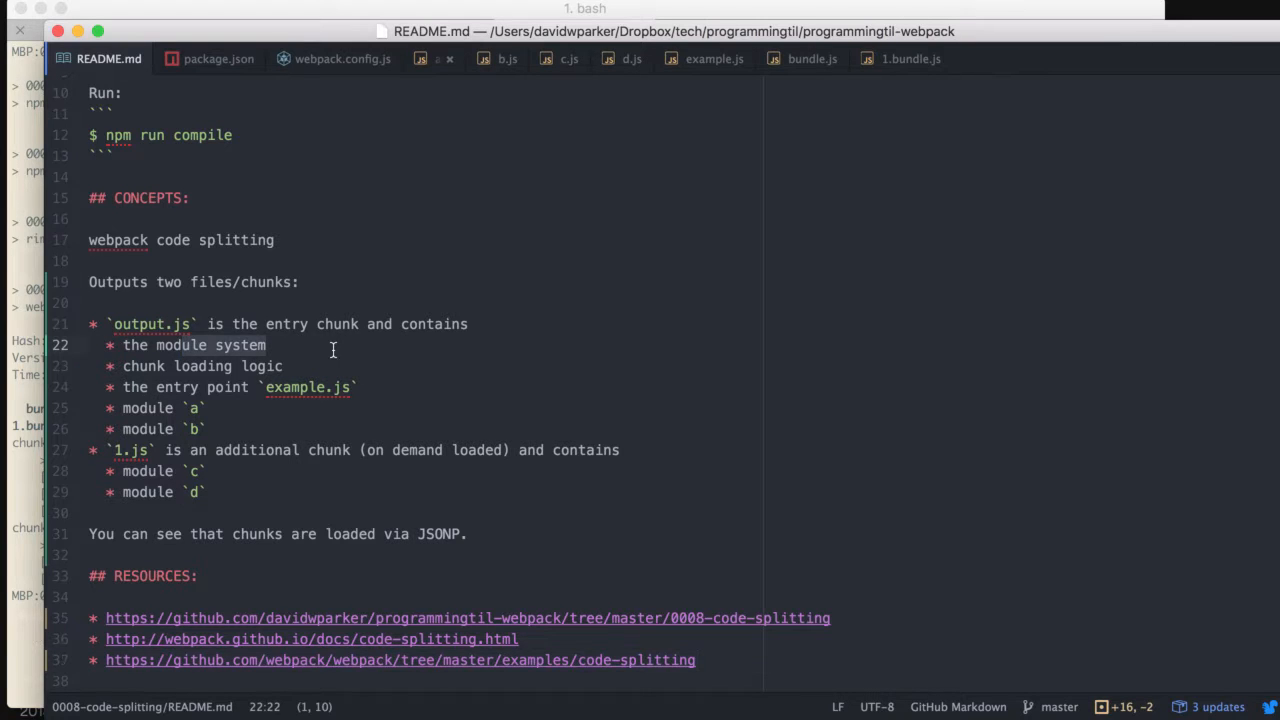
{"action": "left_click", "coordinate": [338, 365]}
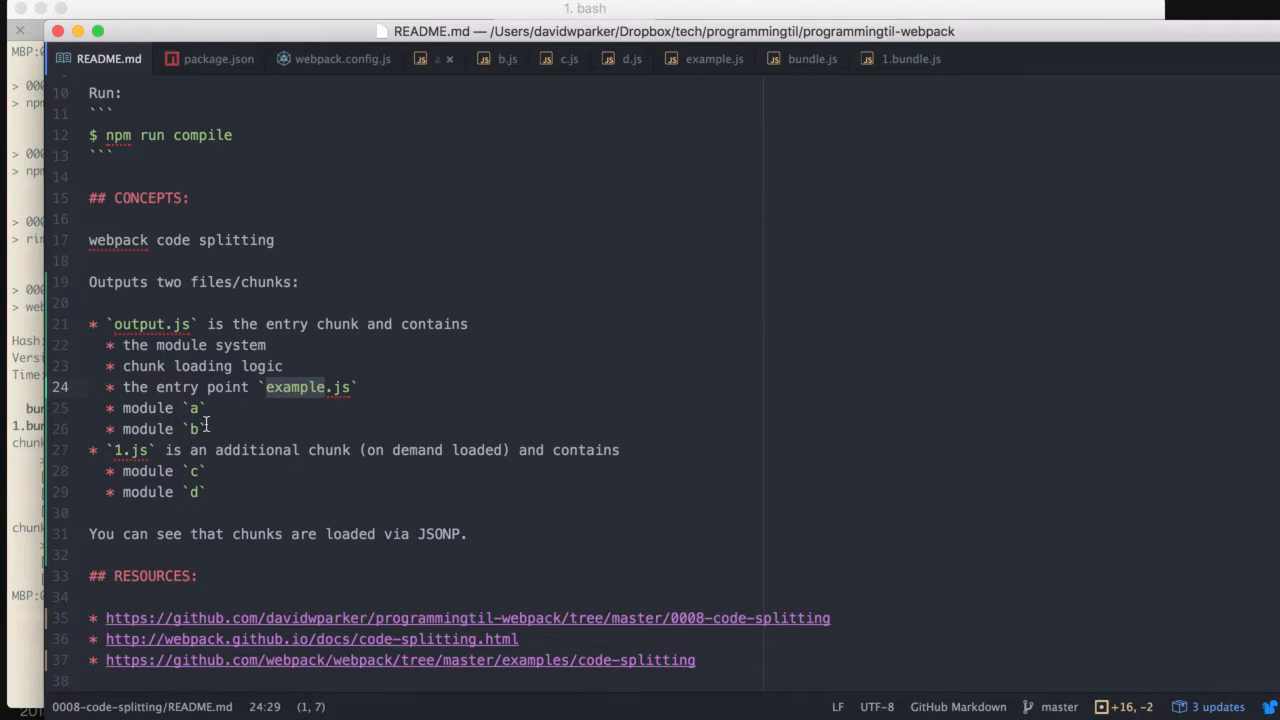
{"action": "left_click", "coordinate": [130, 428]}
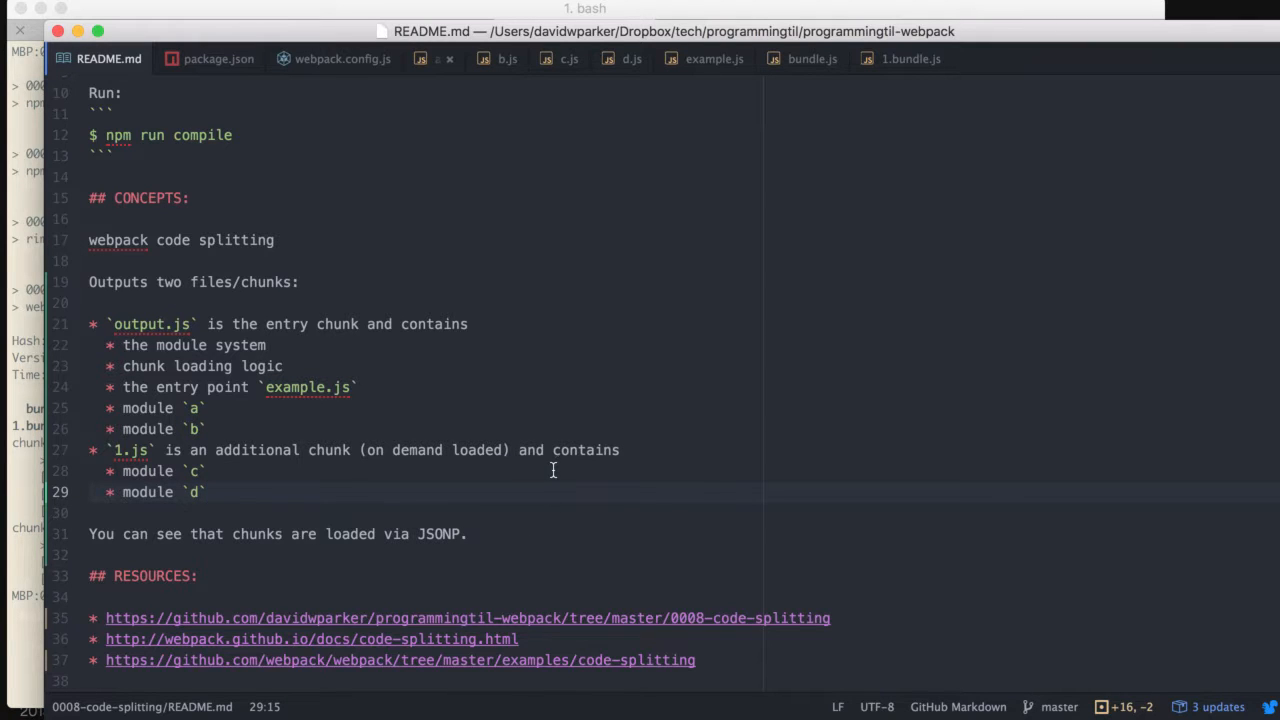
{"action": "left_click", "coordinate": [218, 58]}
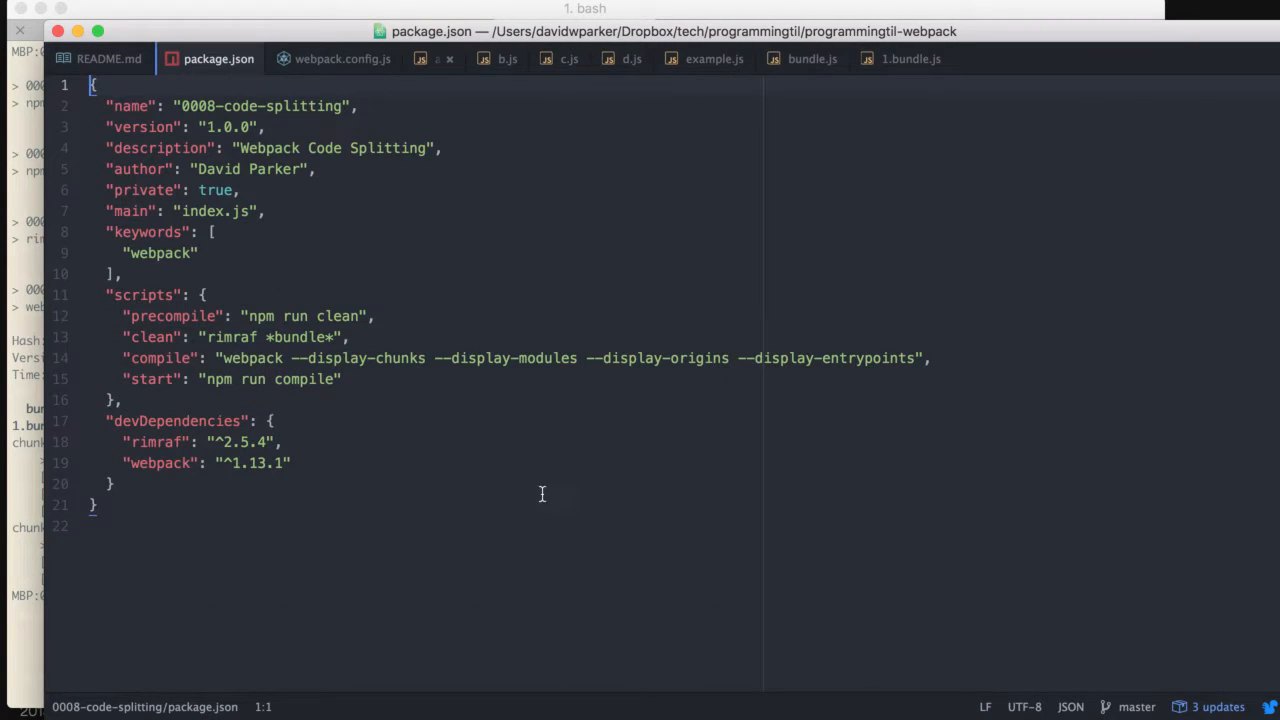
{"action": "mouse_move", "coordinate": [499, 442]}
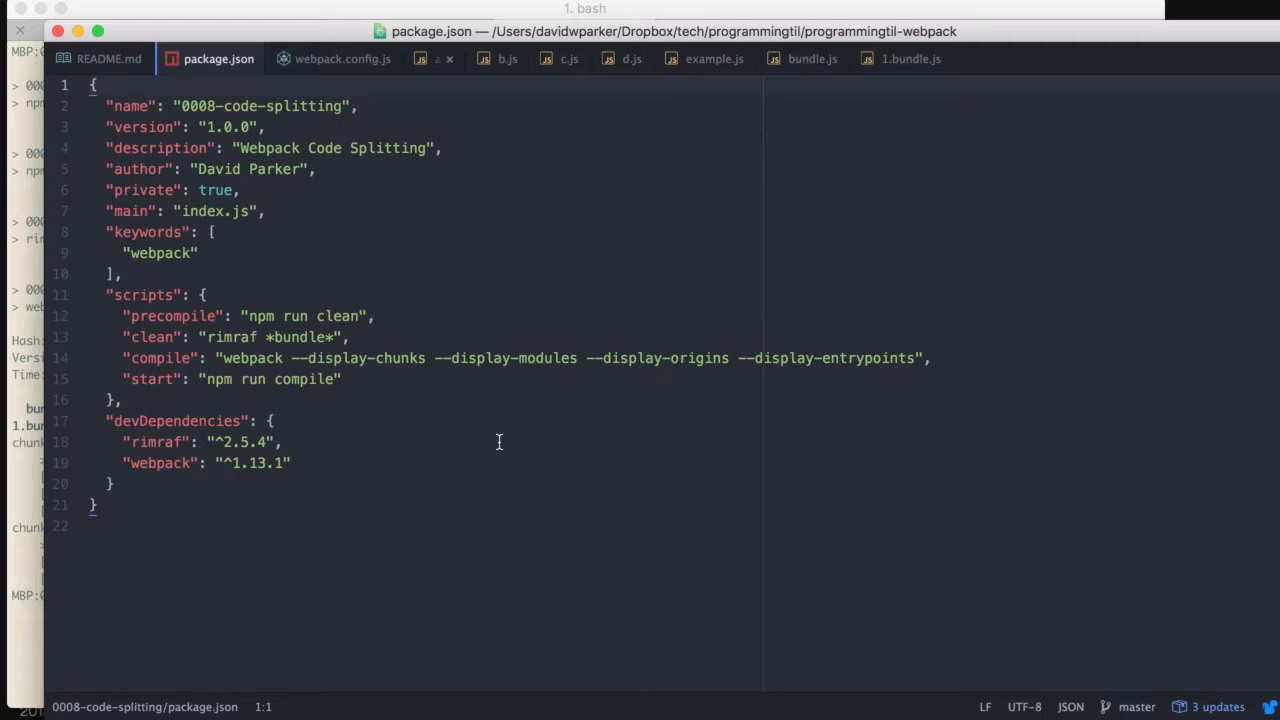
{"action": "left_click", "coordinate": [334, 358]}
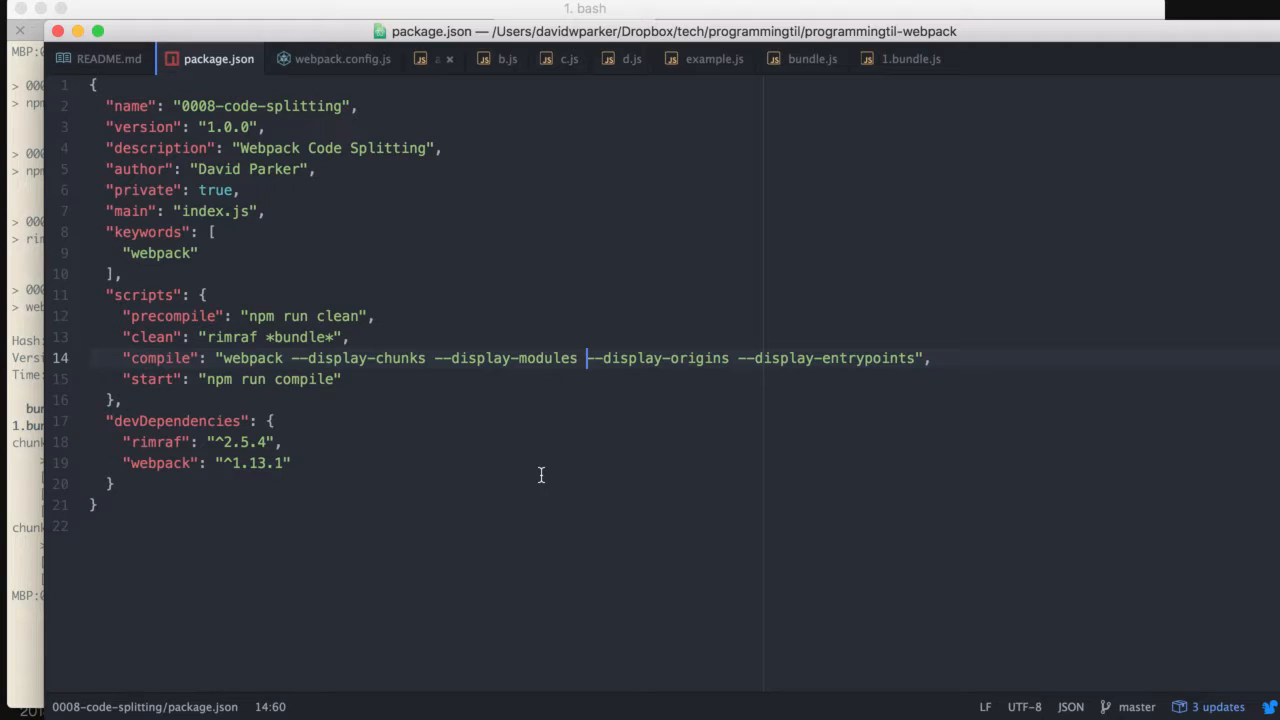
Browse the webpack config and the placeholder modules a.js and d.js.
{"action": "left_click", "coordinate": [343, 58]}
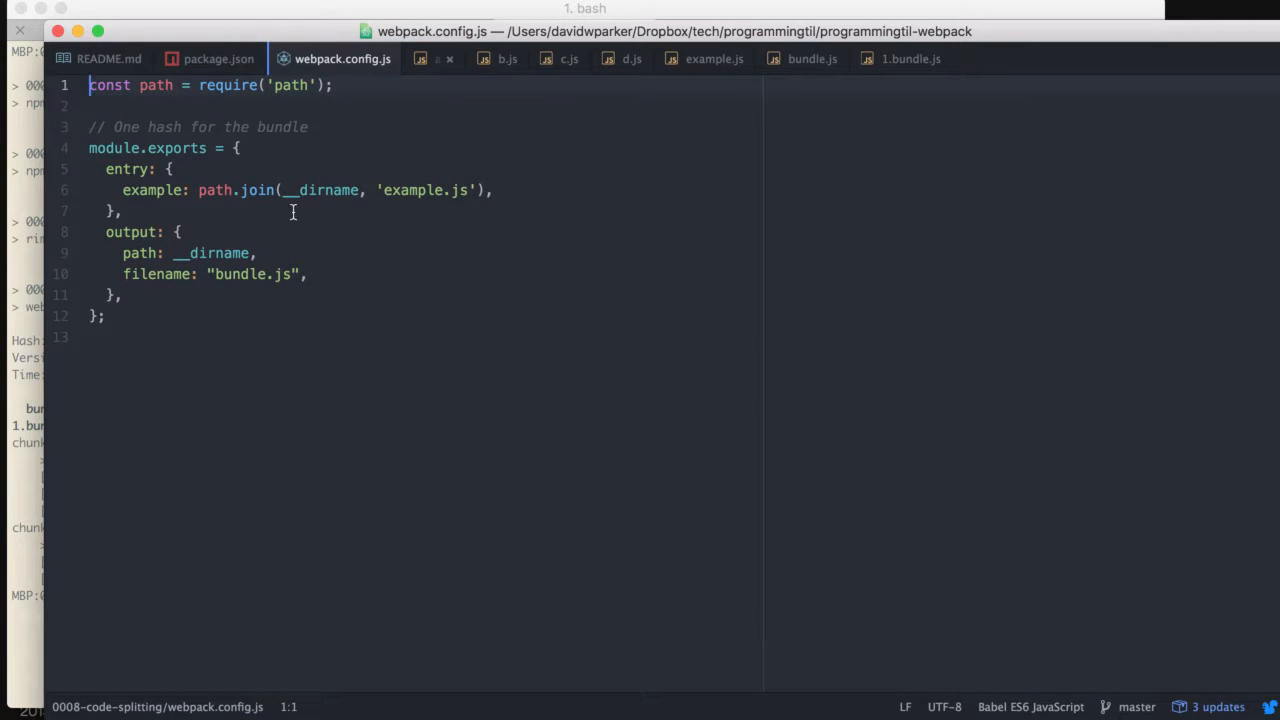
{"action": "mouse_move", "coordinate": [501, 280]}
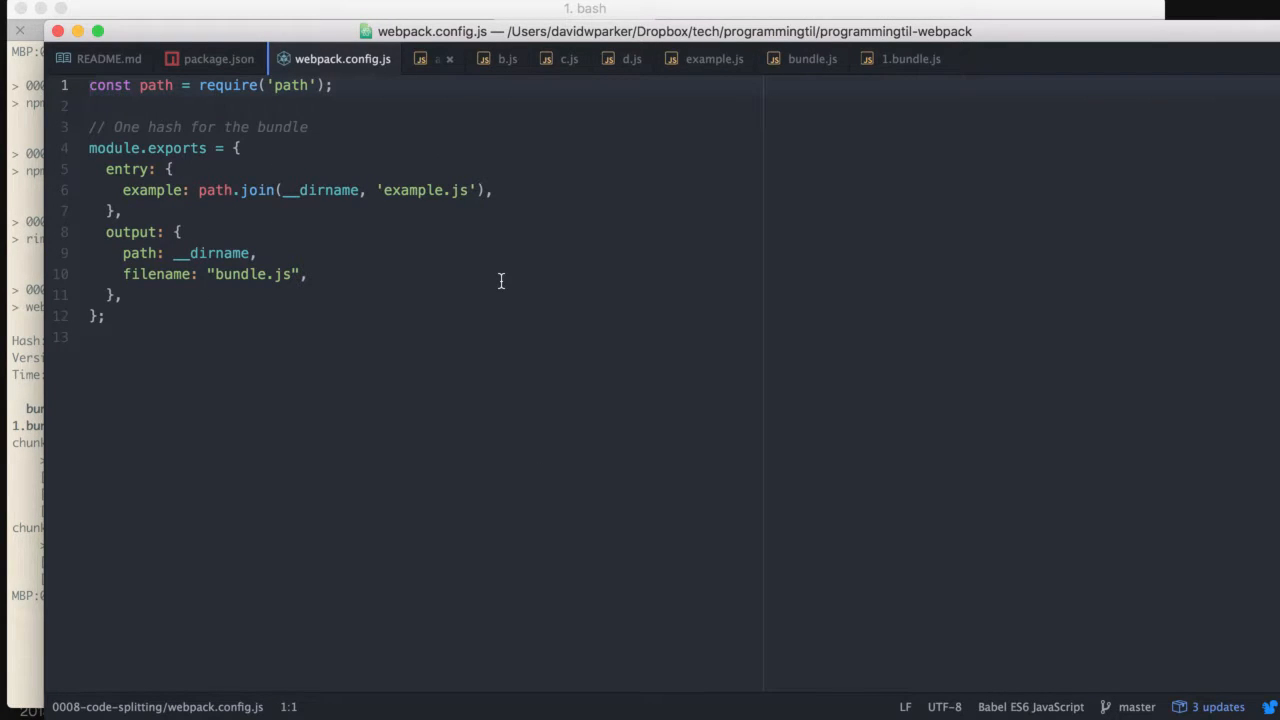
{"action": "left_click", "coordinate": [435, 58]}
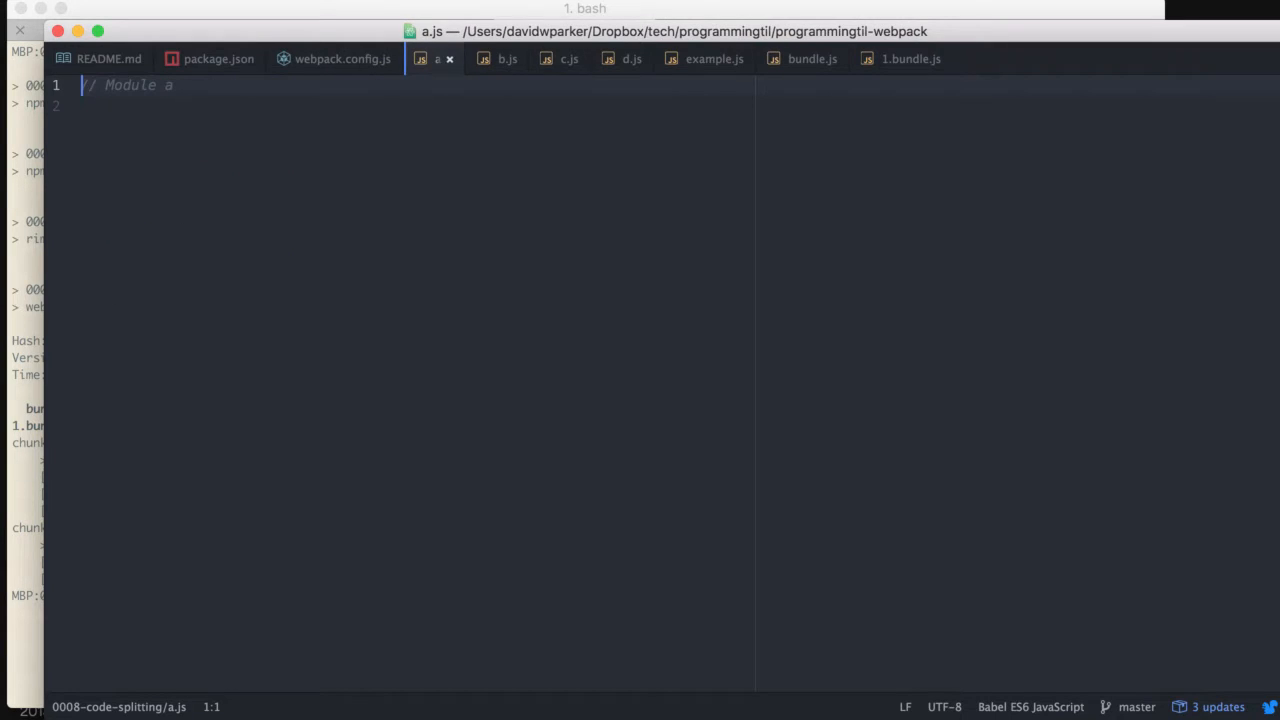
{"action": "left_click", "coordinate": [632, 58]}
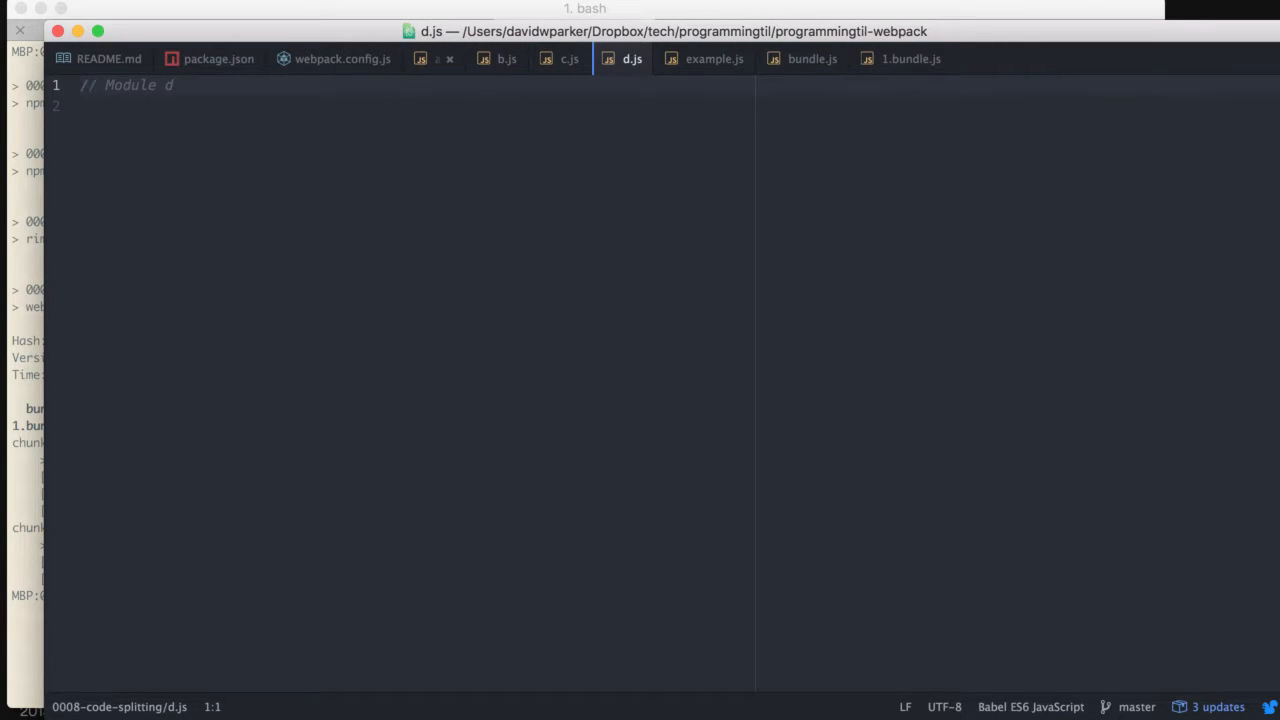
{"action": "left_click", "coordinate": [714, 58]}
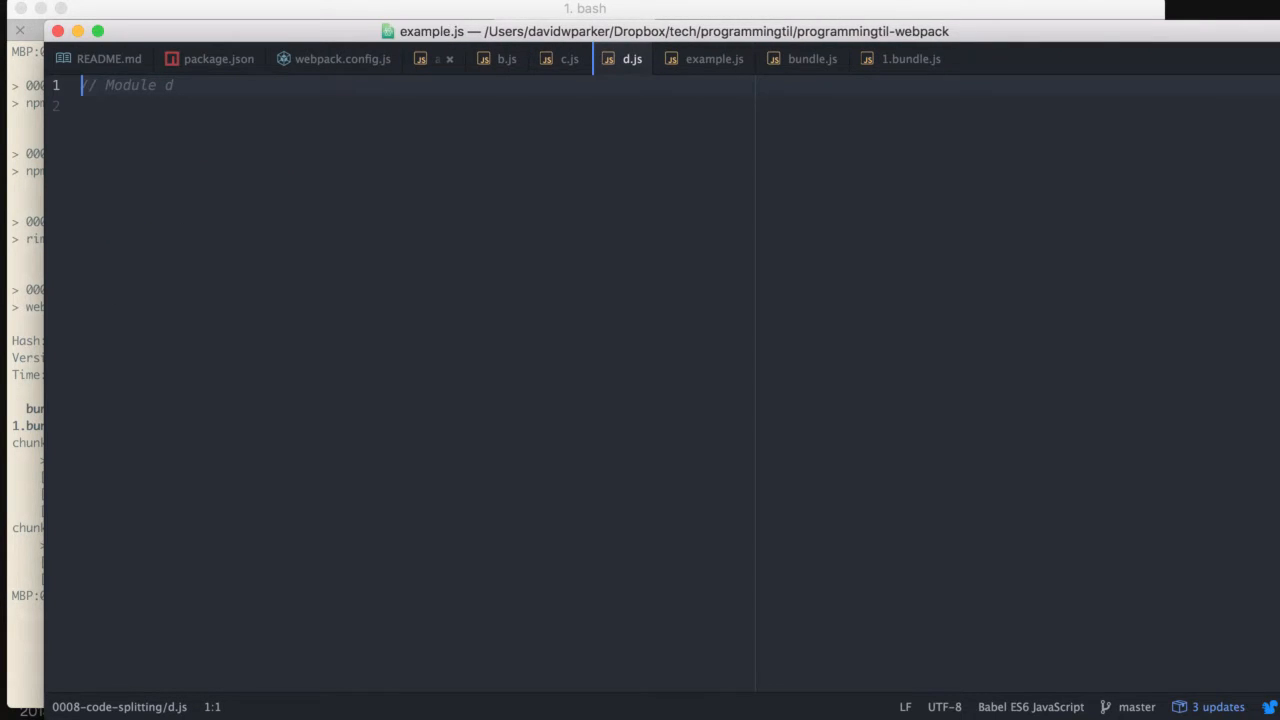
Highlight the require.ensure call and the module b requires in example.js.
{"action": "left_click", "coordinate": [714, 58]}
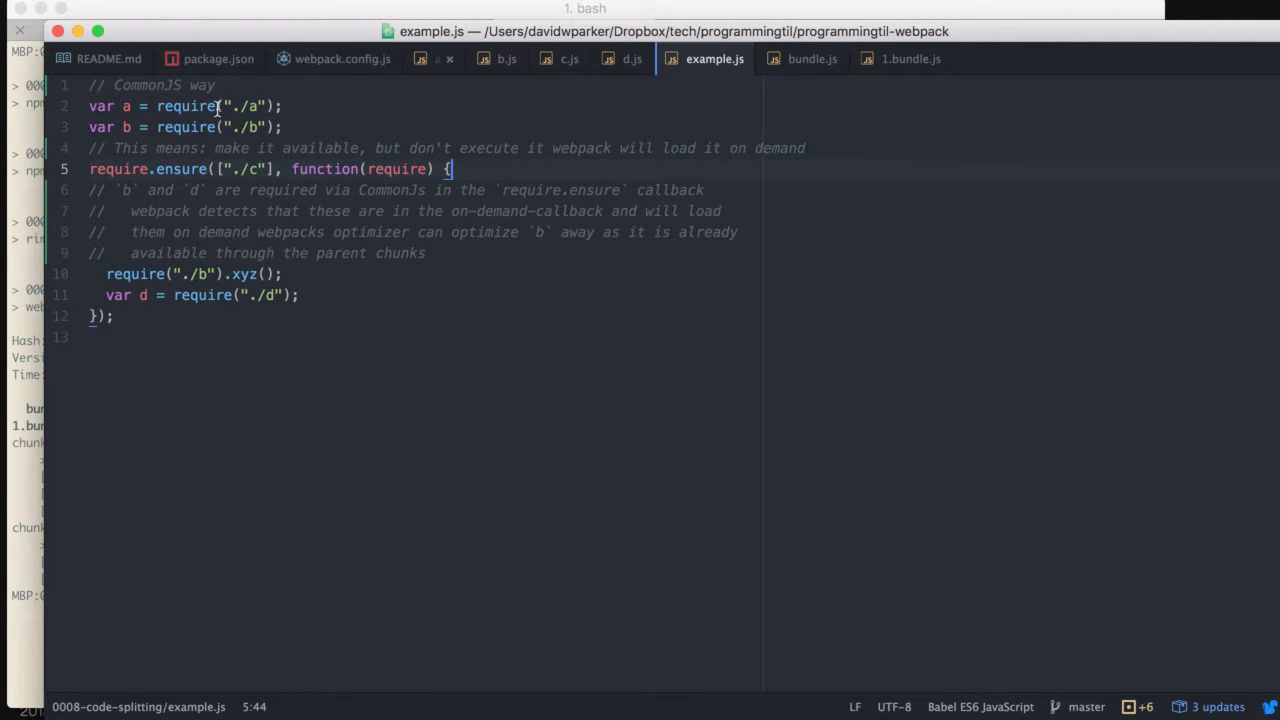
{"action": "left_click", "coordinate": [285, 127]}
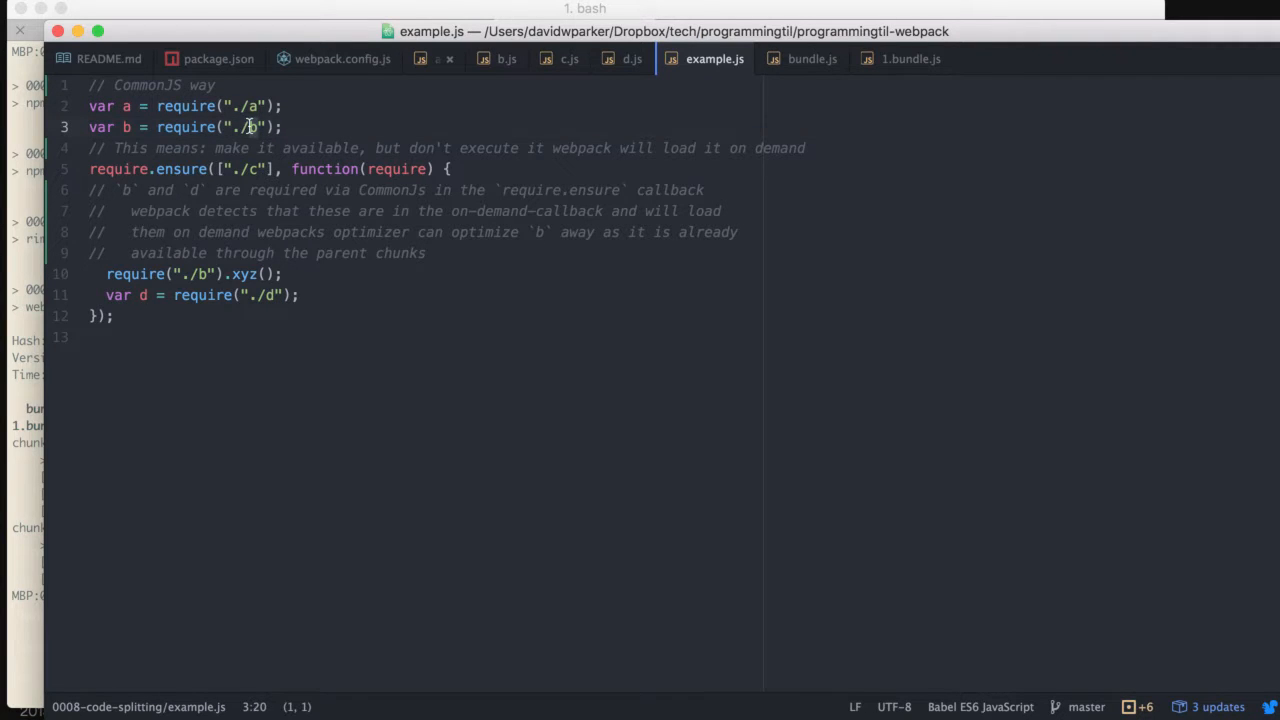
{"action": "left_click", "coordinate": [152, 169]}
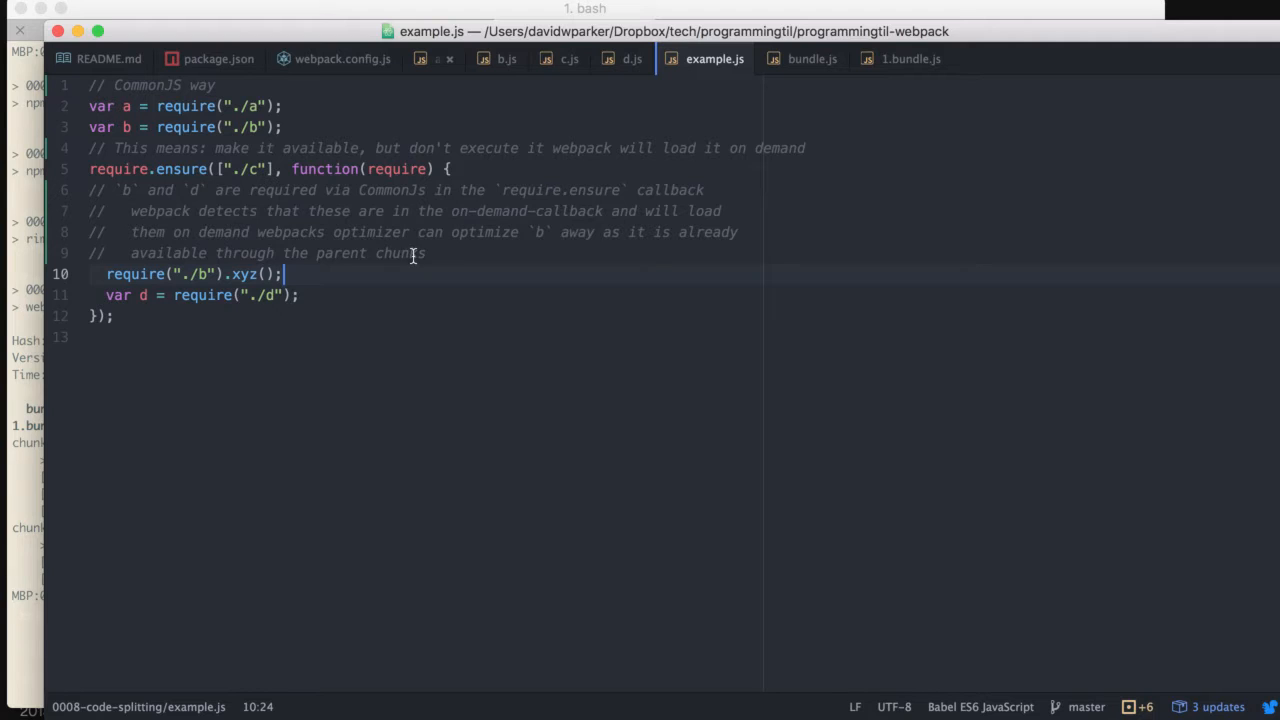
{"action": "mouse_move", "coordinate": [208, 198]}
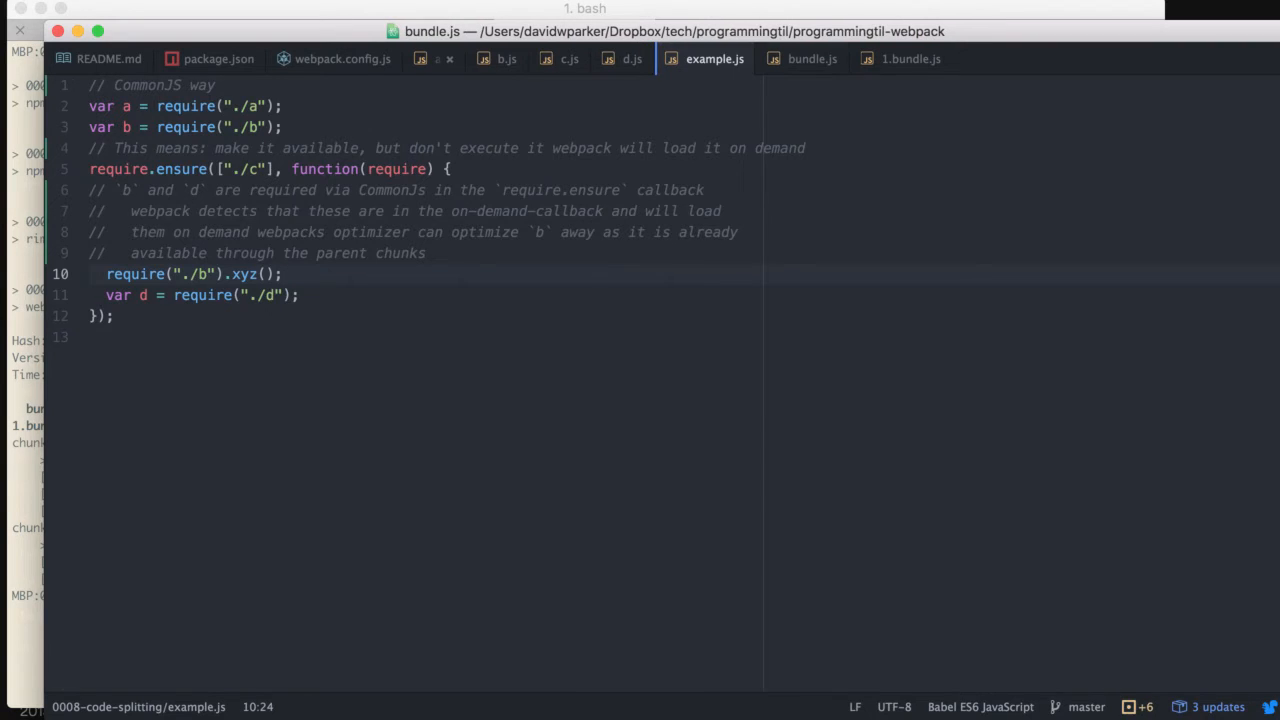
Scroll through the generated bundle.js webpack bootstrap and module list.
{"action": "left_click", "coordinate": [812, 58]}
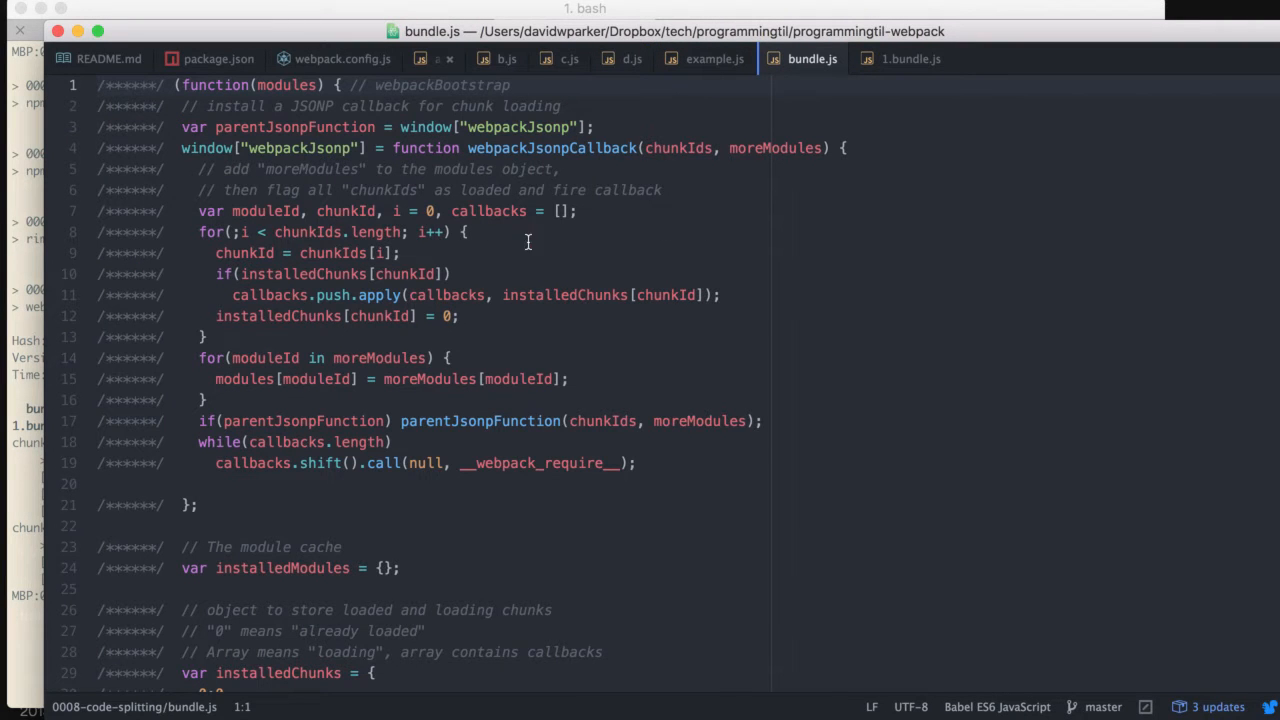
{"action": "scroll", "scroll_direction": "down", "scroll_amount": 3}
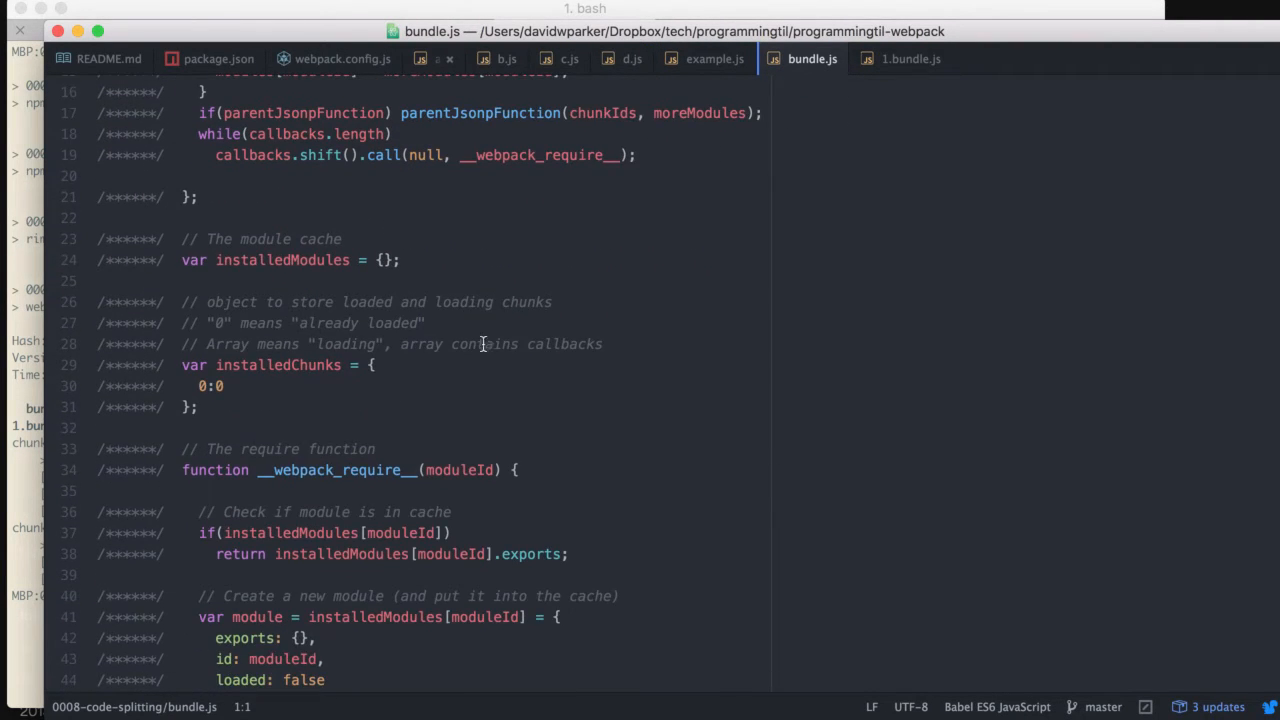
{"action": "scroll", "scroll_direction": "down", "scroll_amount": 3}
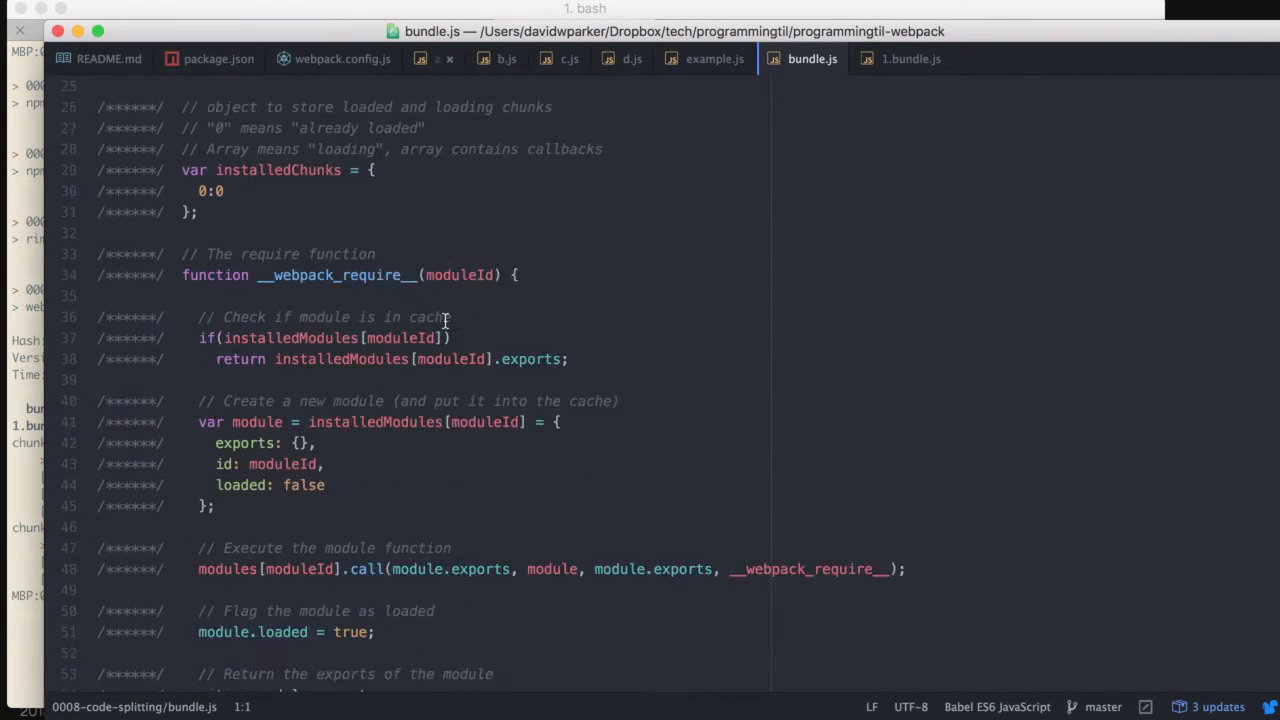
{"action": "scroll", "scroll_direction": "down", "scroll_amount": 3}
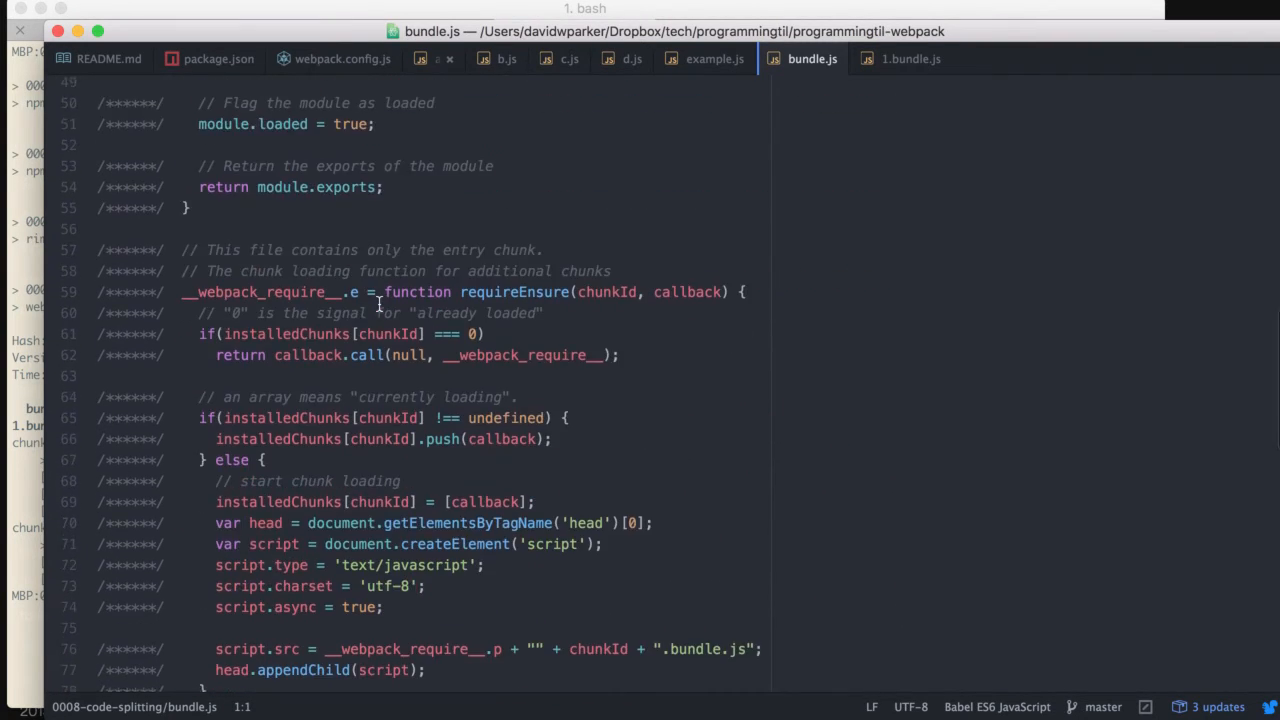
{"action": "scroll", "scroll_direction": "down", "scroll_amount": 3}
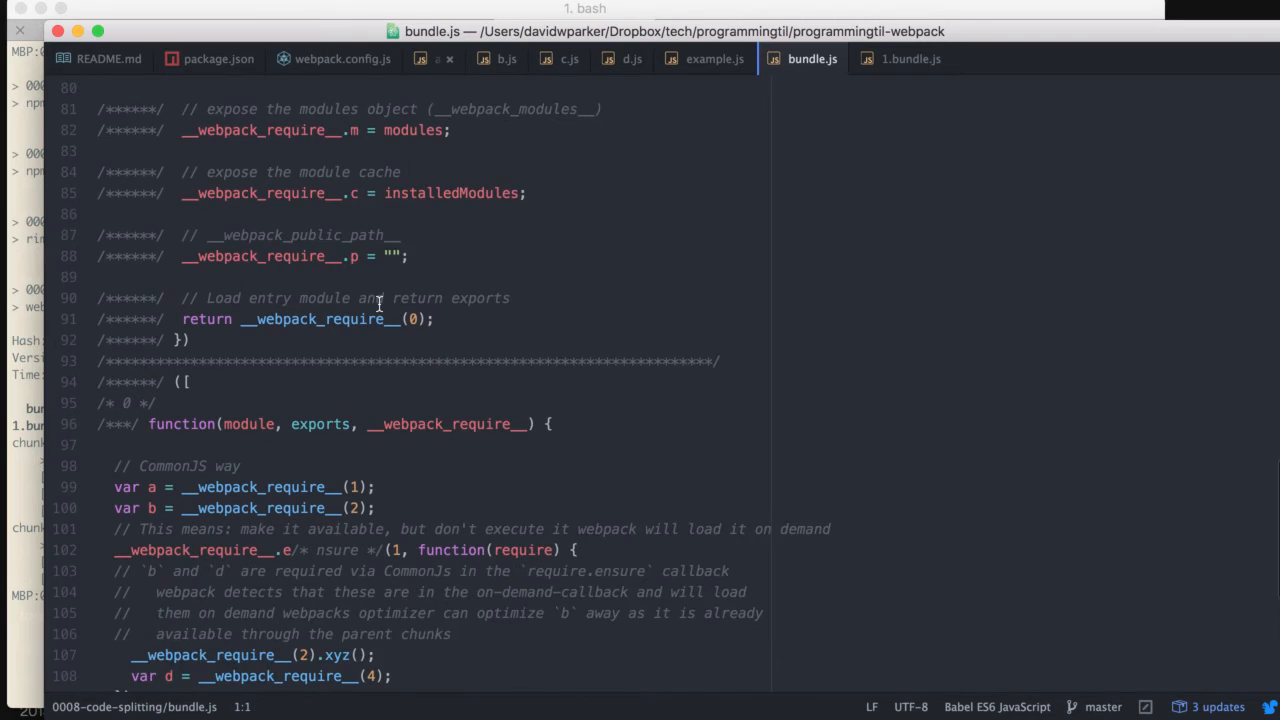
{"action": "scroll", "scroll_direction": "down", "scroll_amount": 3}
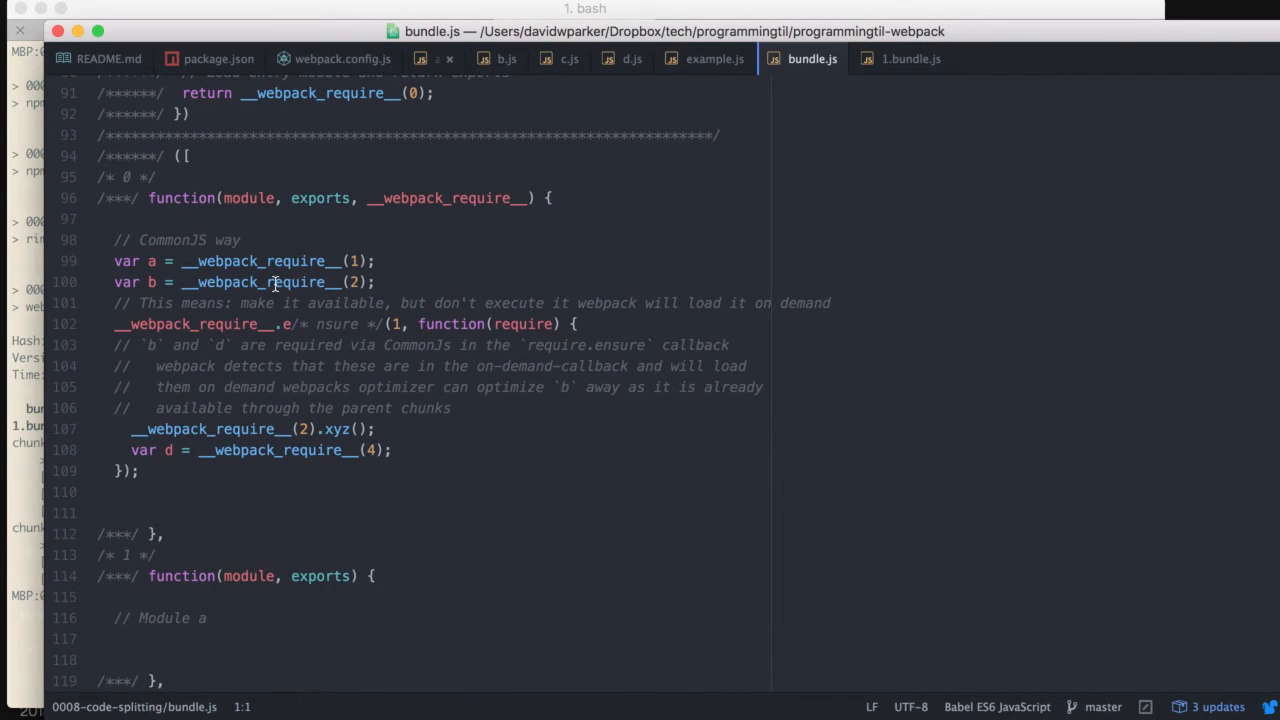
{"action": "scroll", "scroll_direction": "down", "scroll_amount": 3}
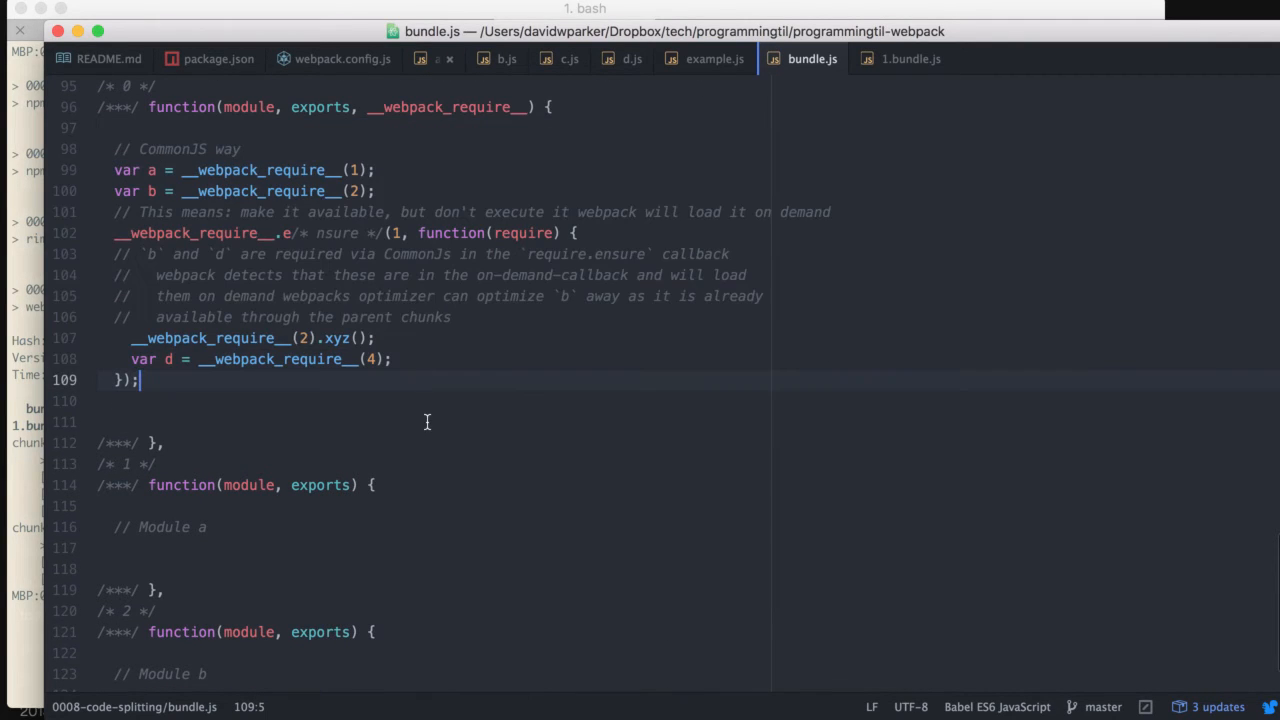
{"action": "scroll", "scroll_direction": "down", "scroll_amount": 3}
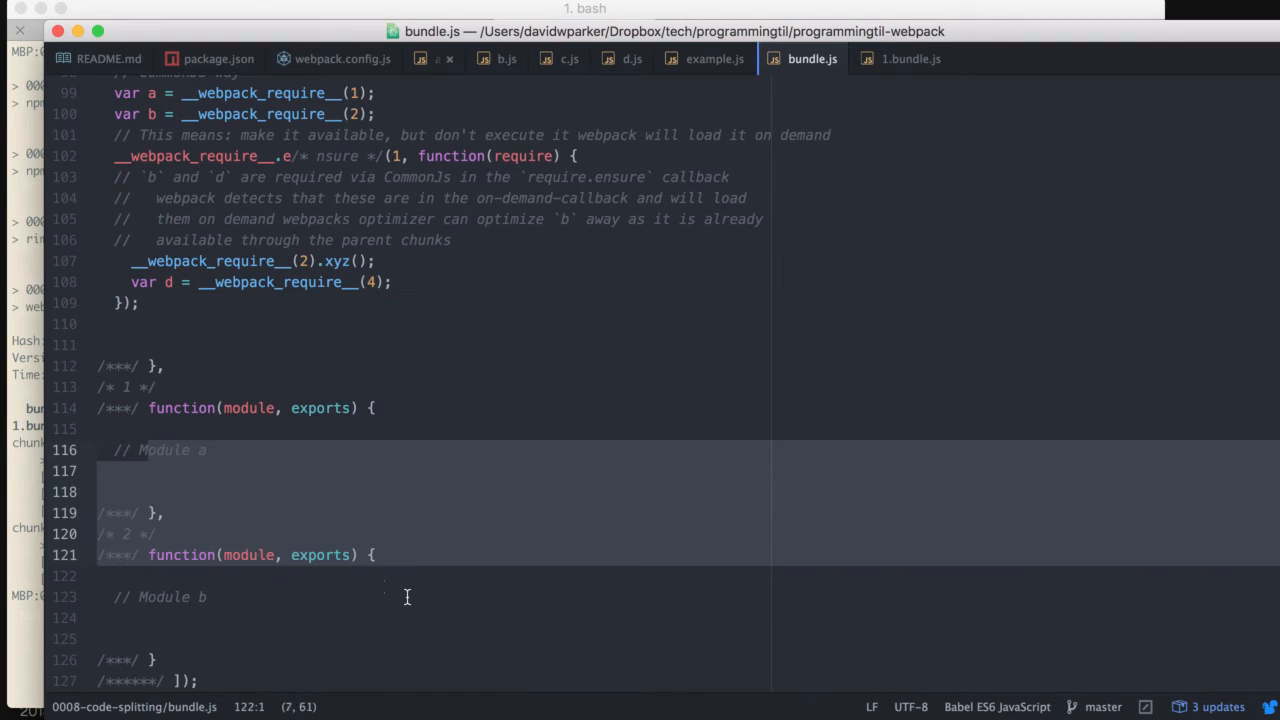
Point out the Module b and Module a stubs, then view the 1.bundle.js chunk.
{"action": "left_click", "coordinate": [309, 597]}
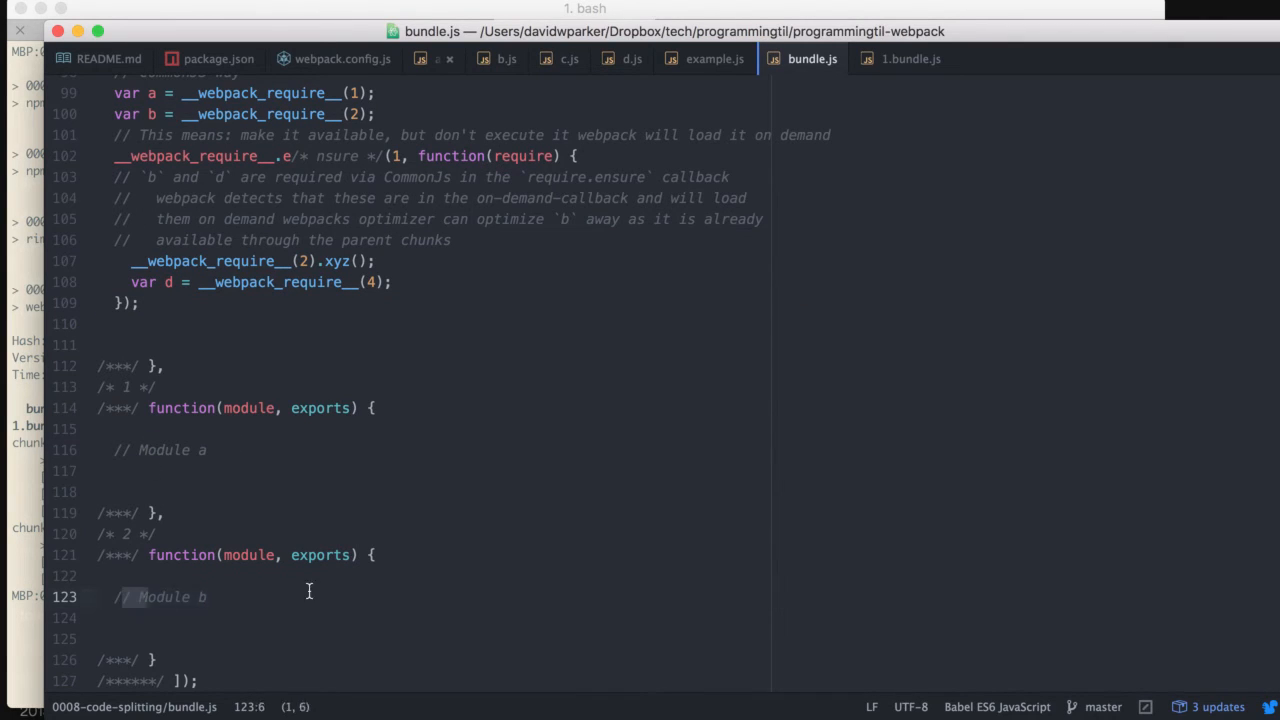
{"action": "left_click", "coordinate": [207, 450]}
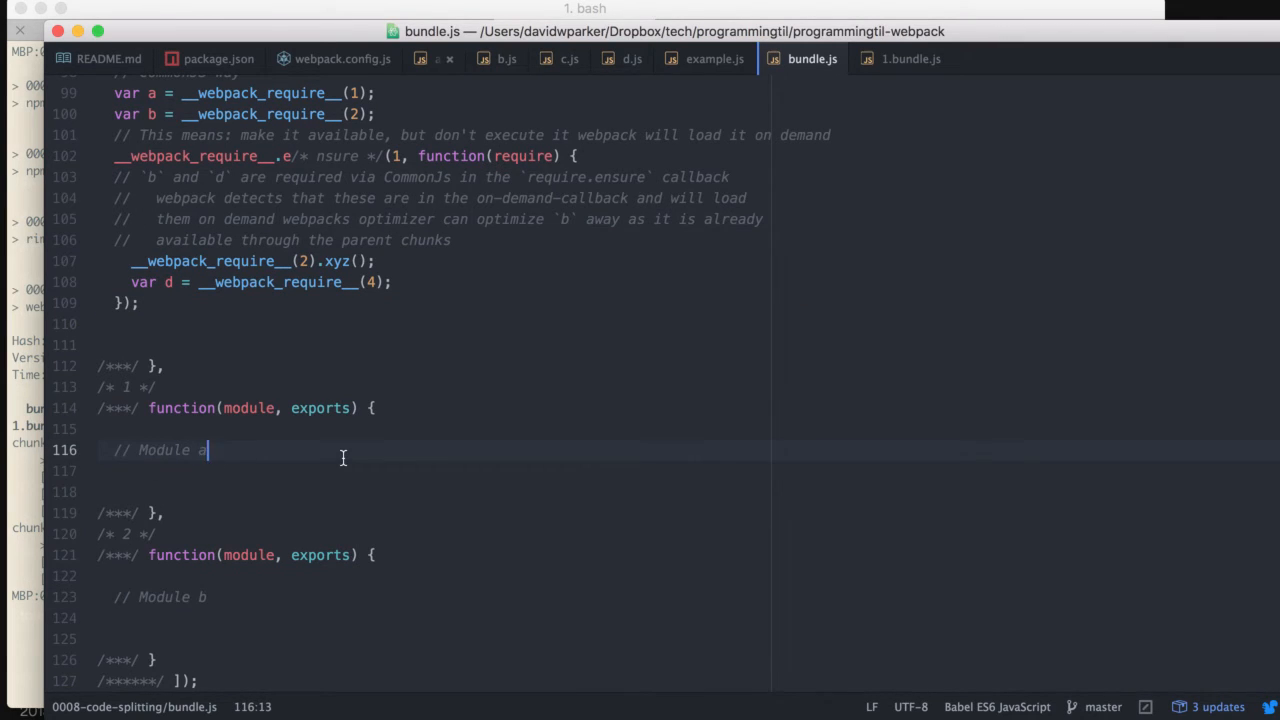
{"action": "left_click", "coordinate": [910, 58]}
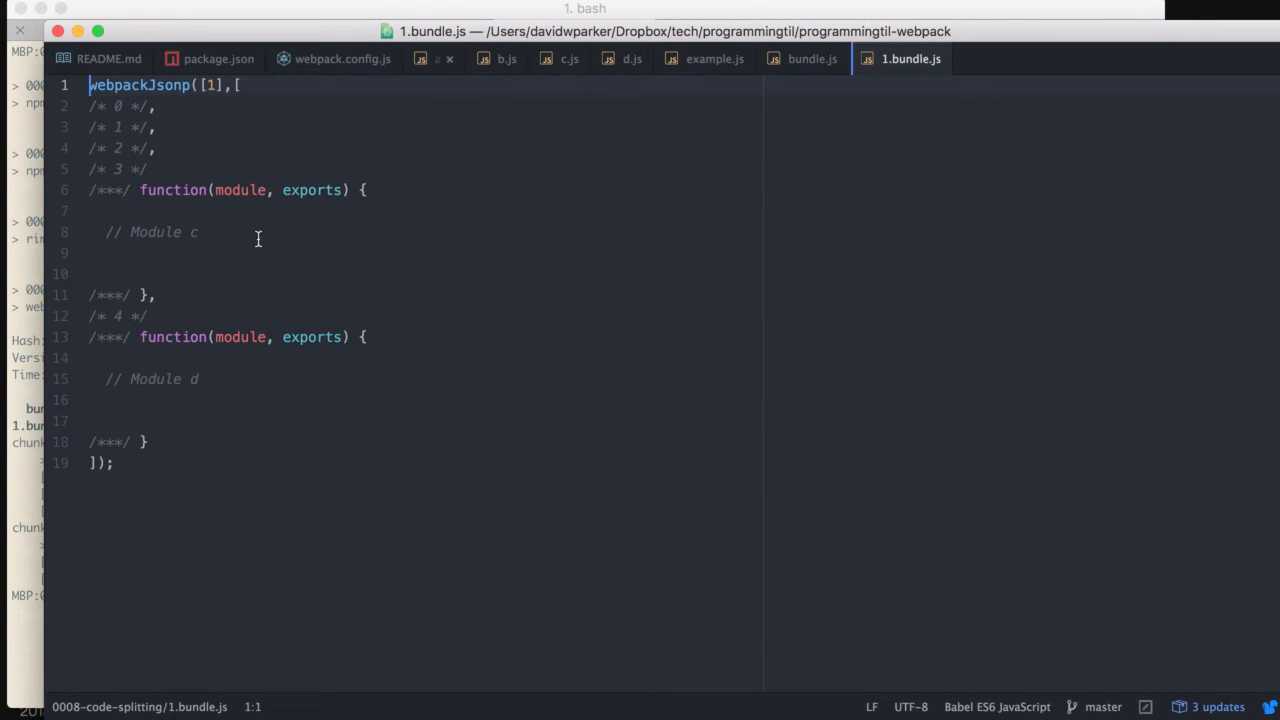
{"action": "left_click", "coordinate": [90, 210]}
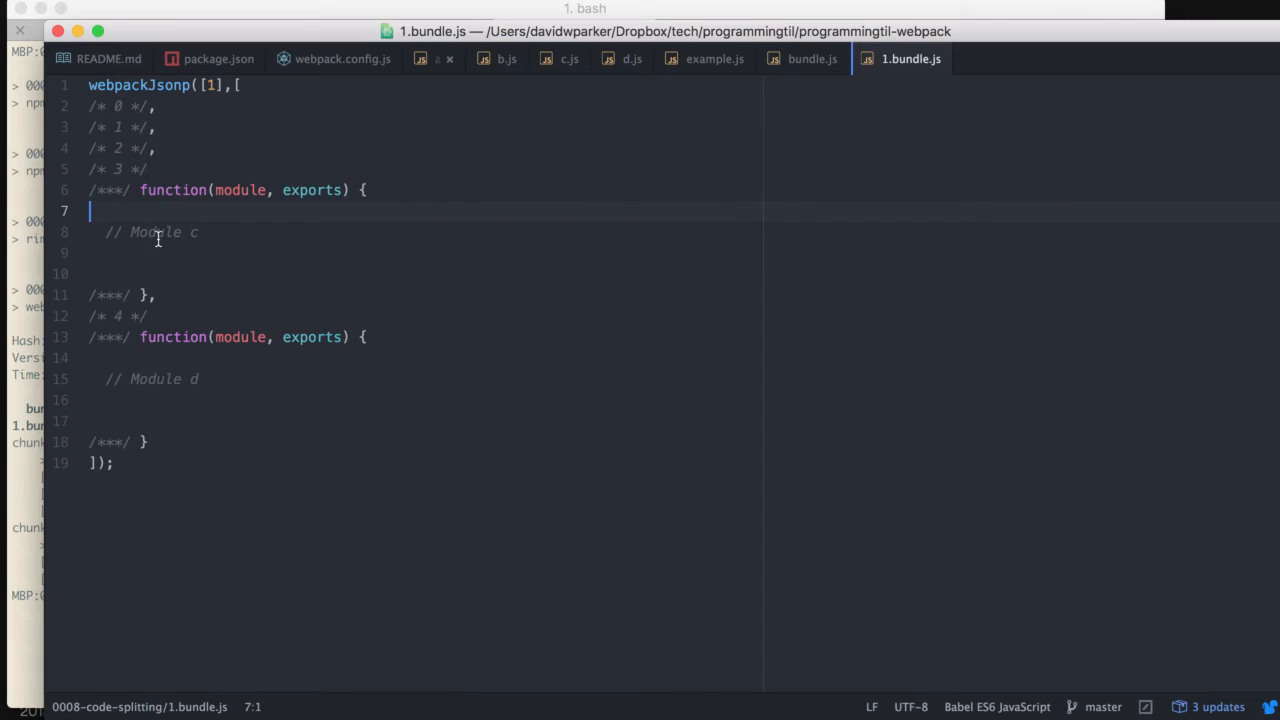
{"action": "left_click", "coordinate": [200, 378]}
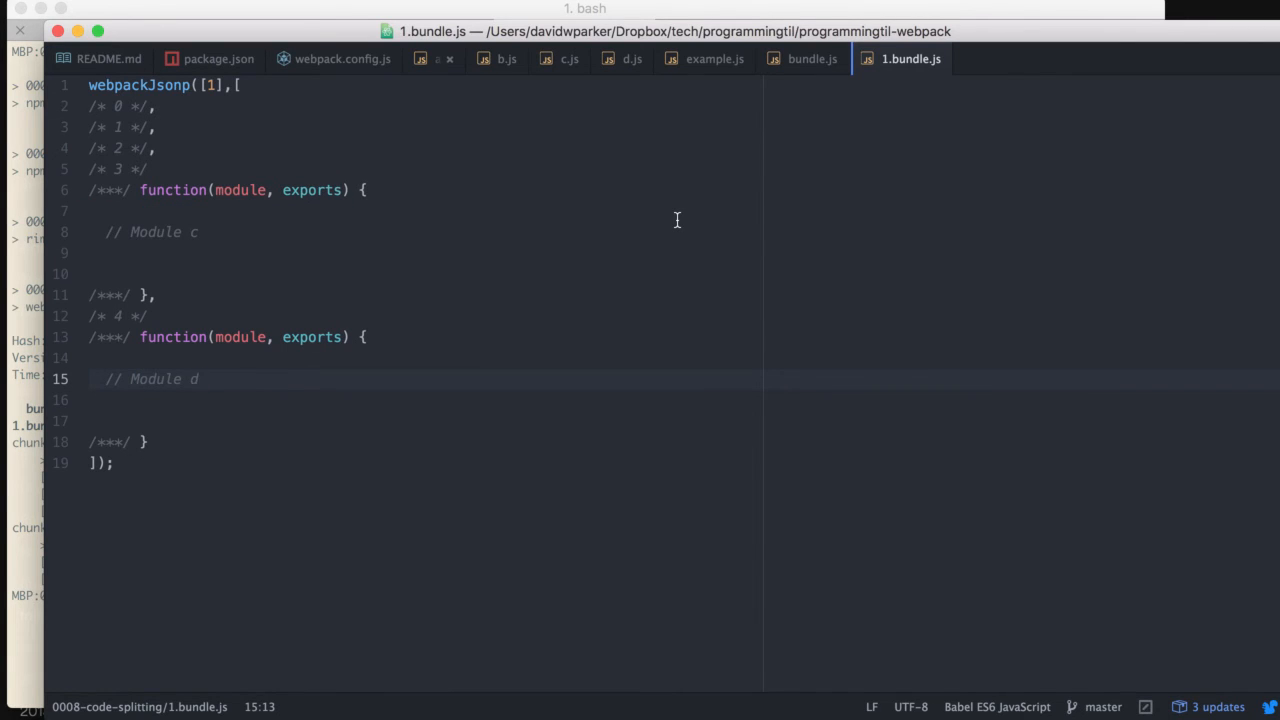
{"action": "left_click", "coordinate": [198, 378]}
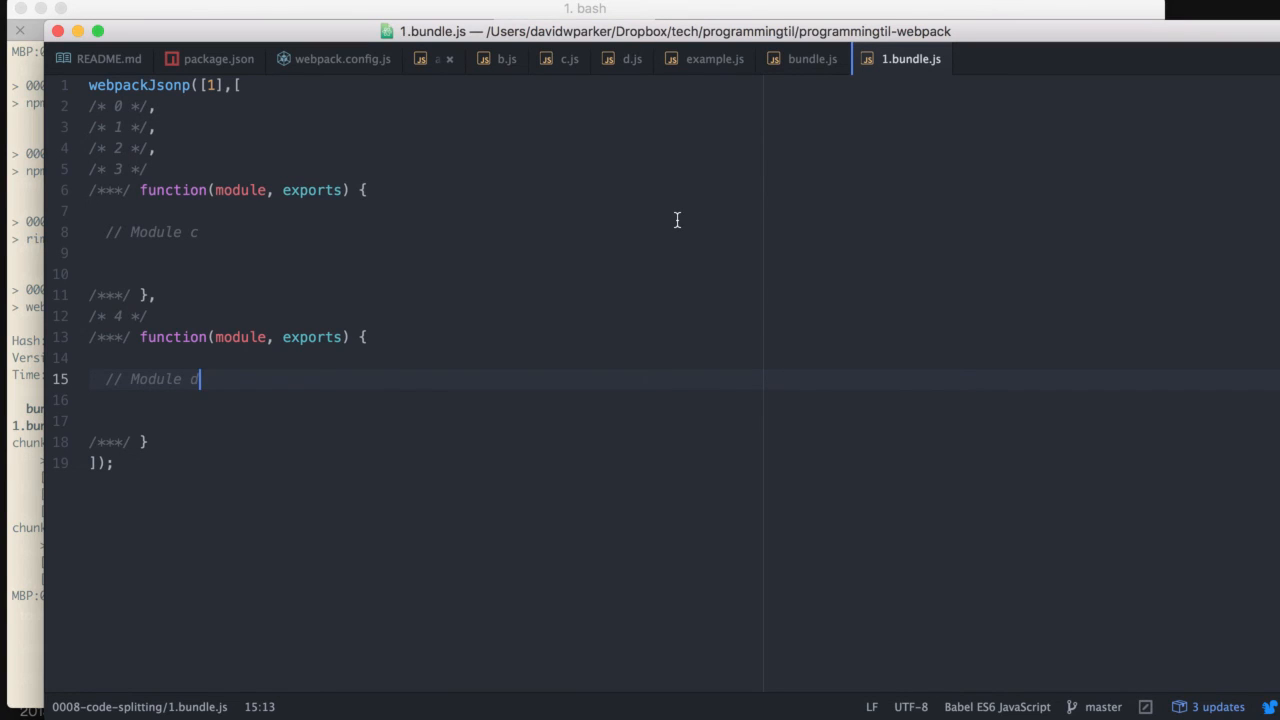
{"action": "mouse_move", "coordinate": [768, 318]}
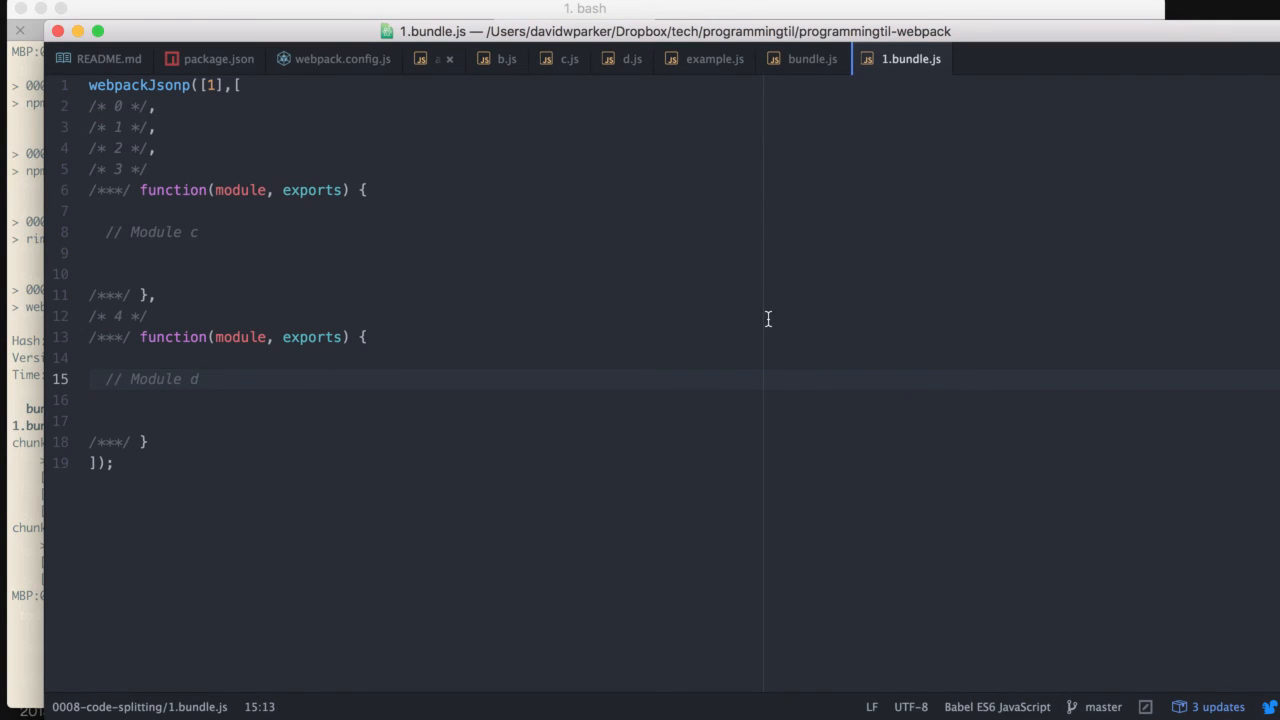
{"action": "left_click", "coordinate": [199, 379]}
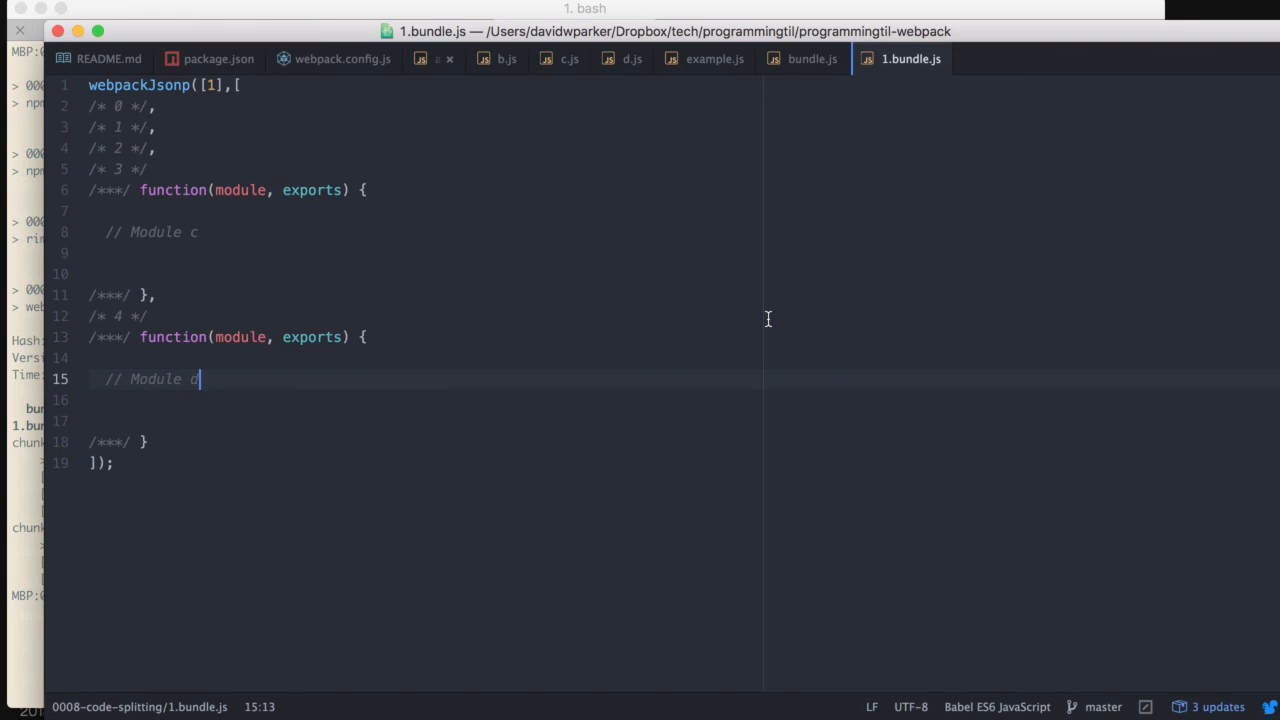